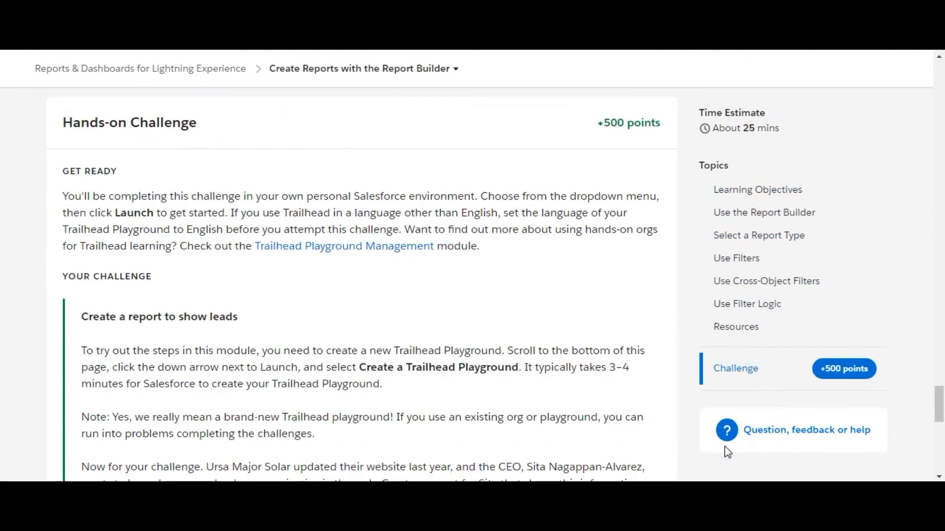
Scroll the Hands-on Challenge section to reveal all Web Leads report requirements
scroll("down", 3)
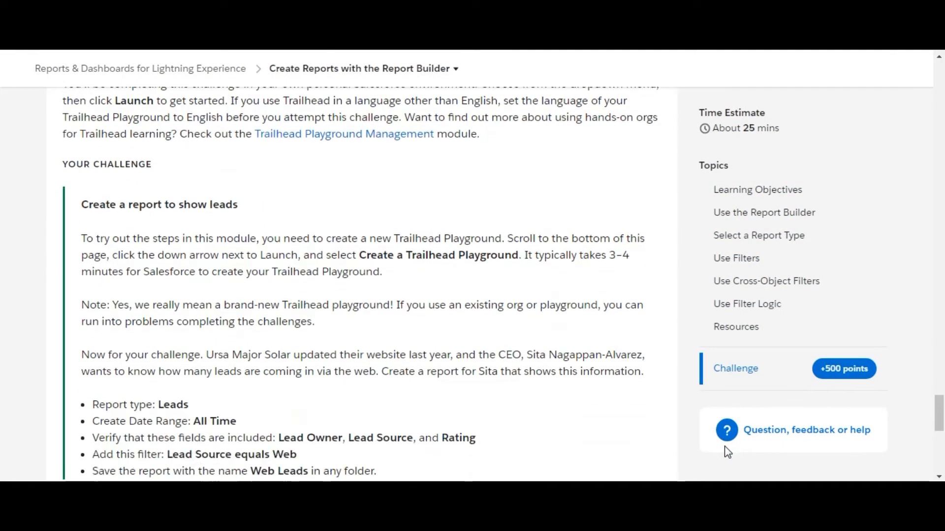
scroll("down", 3)
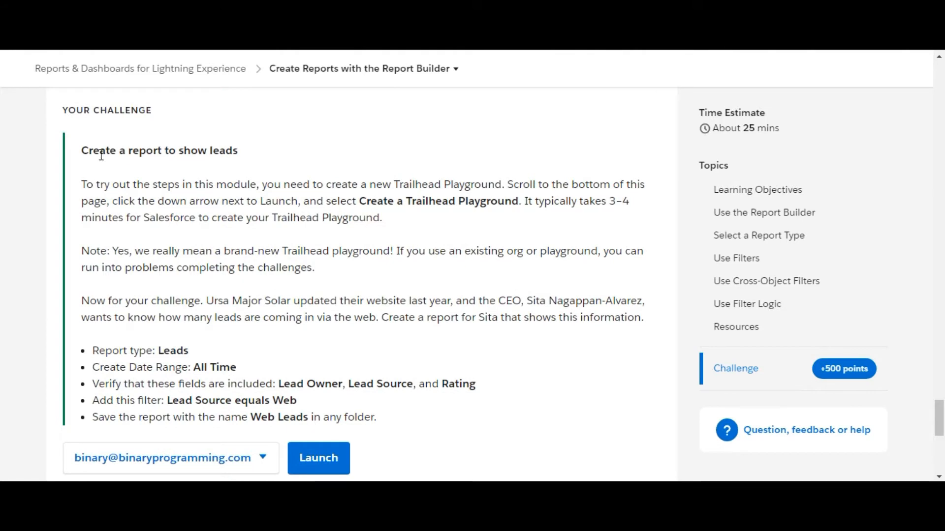
mouse_move(94, 386)
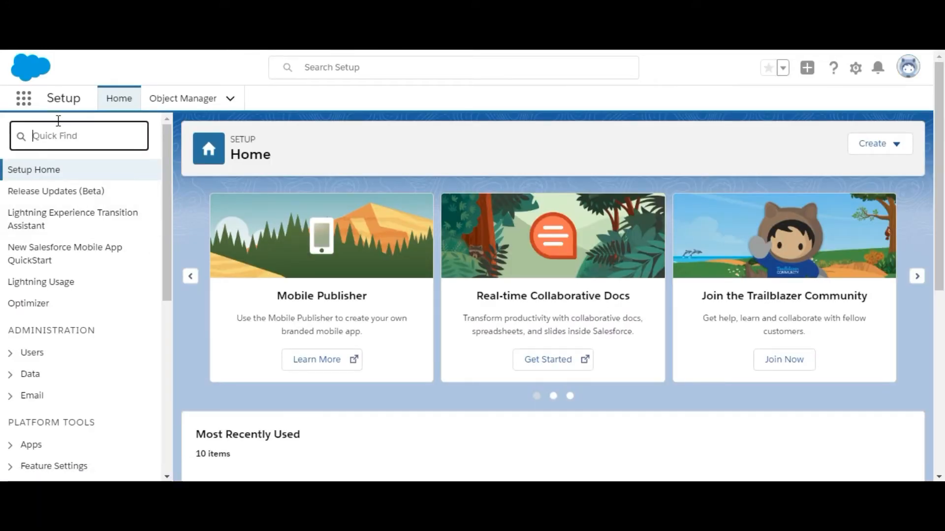
mouse_move(24, 99)
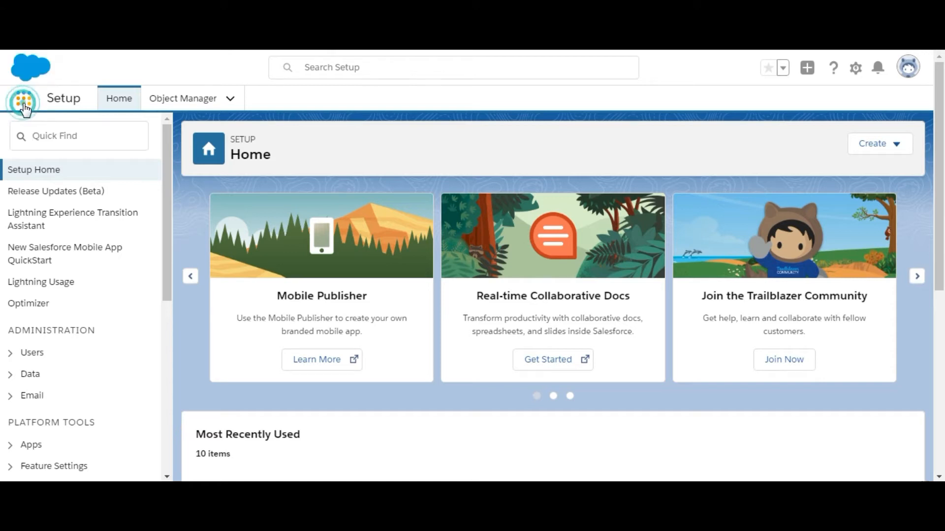
Go to the Reports home page via the App Launcher search for 'repo'
left_click(23, 102)
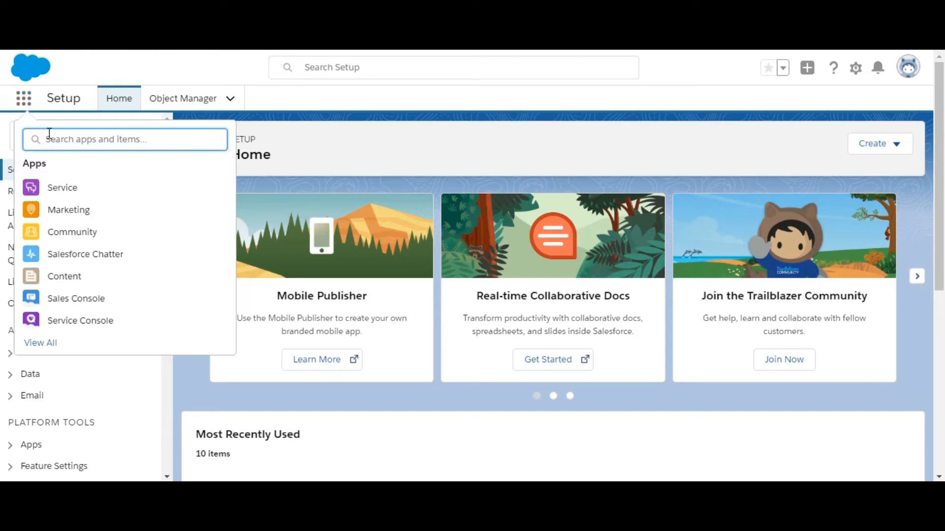
type("reports")
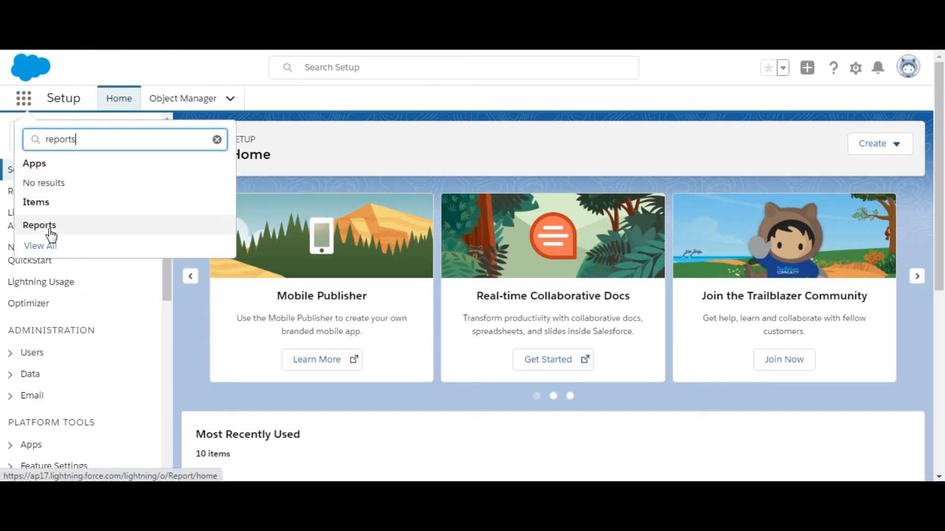
left_click(38, 224)
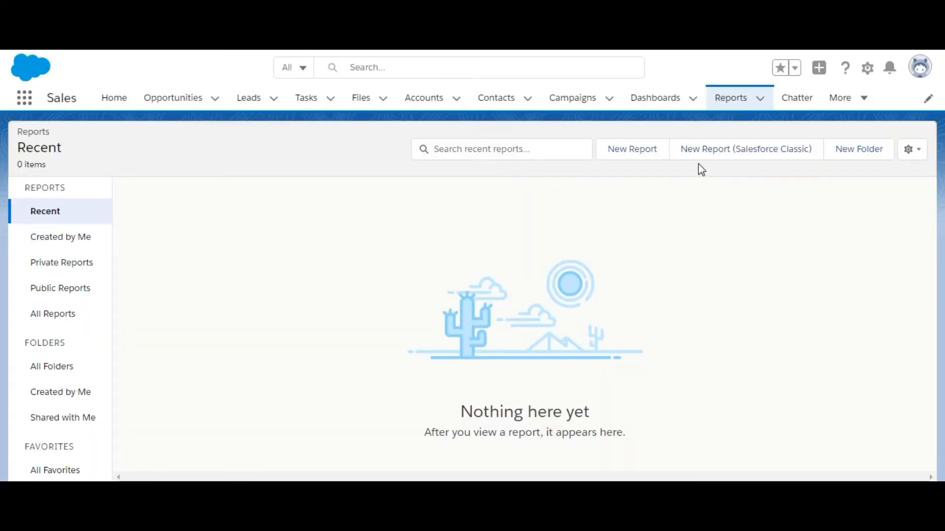
Create a new Leads-type report and set its created date range to All Time
left_click(631, 149)
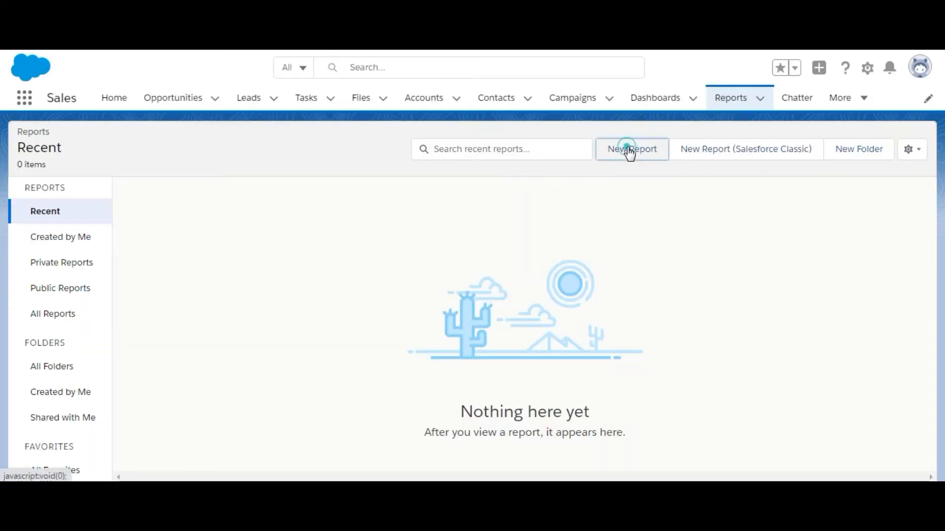
left_click(631, 149)
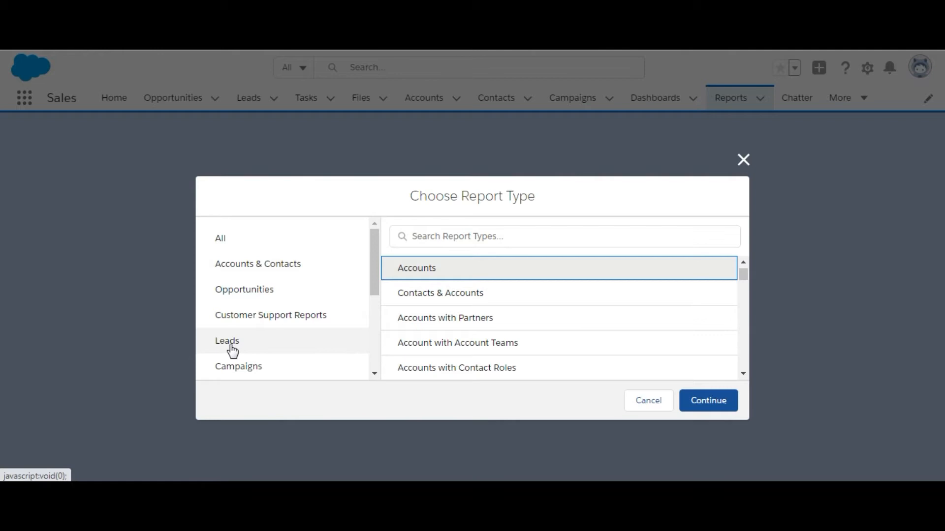
left_click(228, 340)
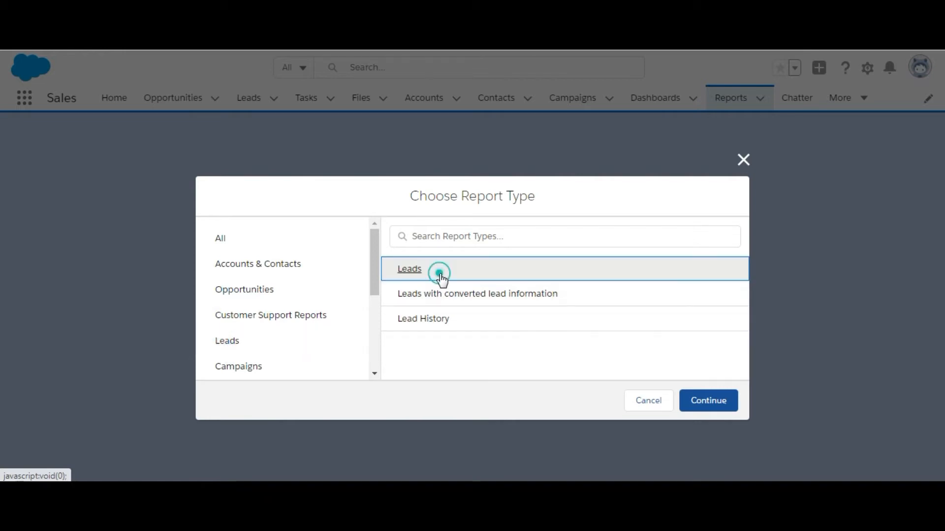
left_click(708, 401)
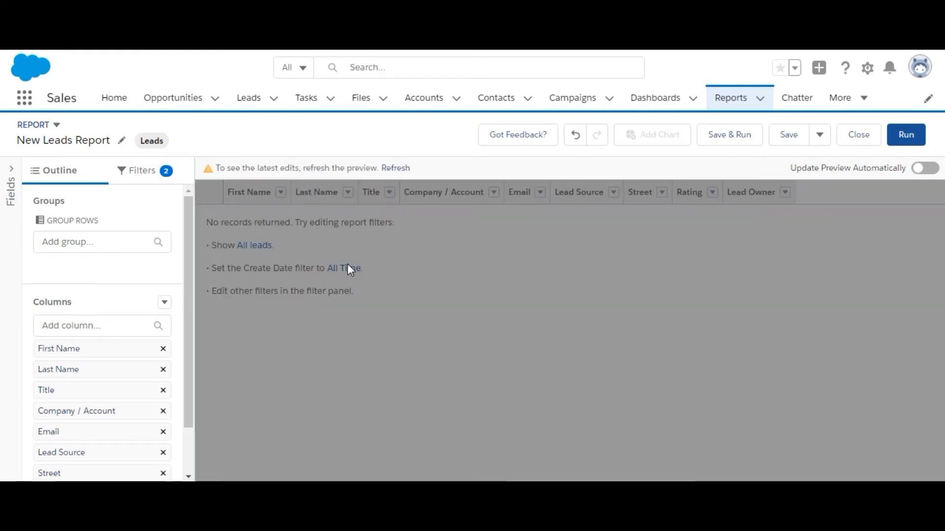
left_click(396, 169)
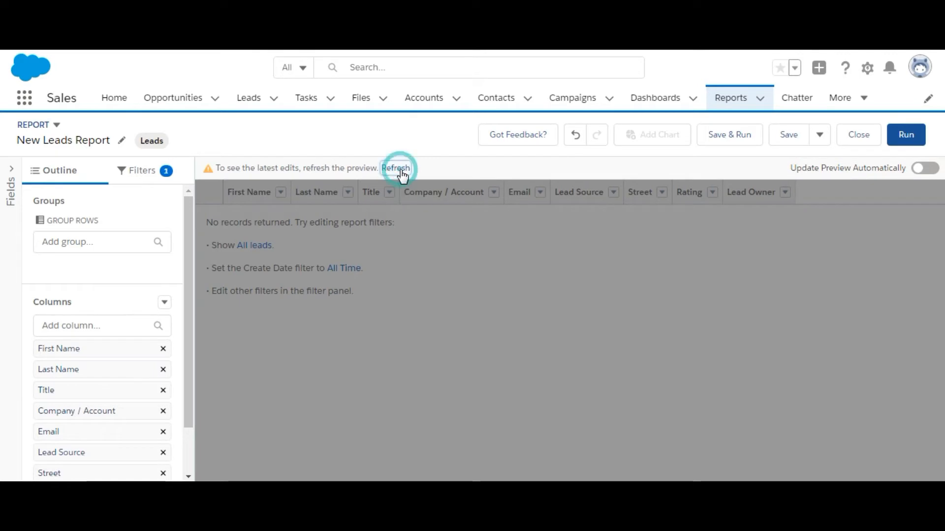
left_click(396, 169)
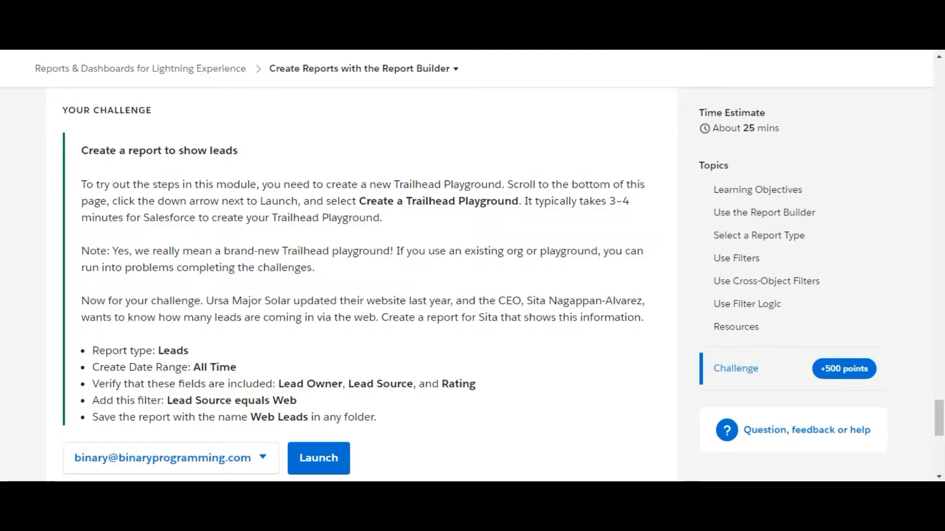
mouse_move(260, 275)
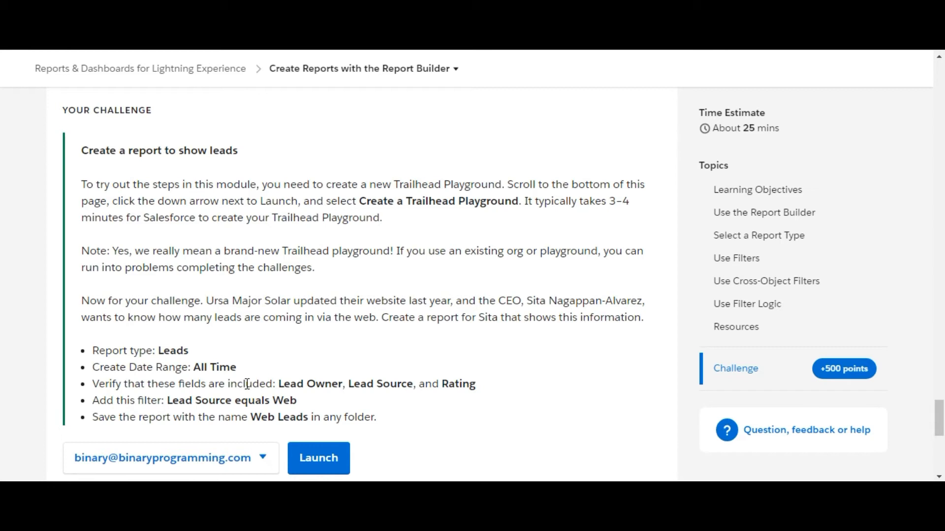
mouse_move(445, 391)
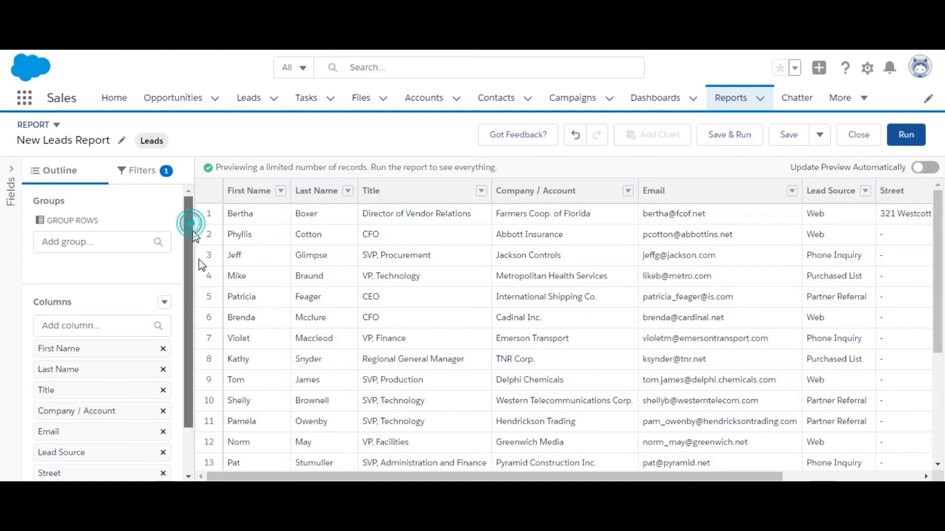
Remove the First Name, Company / Account and Street columns from the report outline
scroll("down", 3)
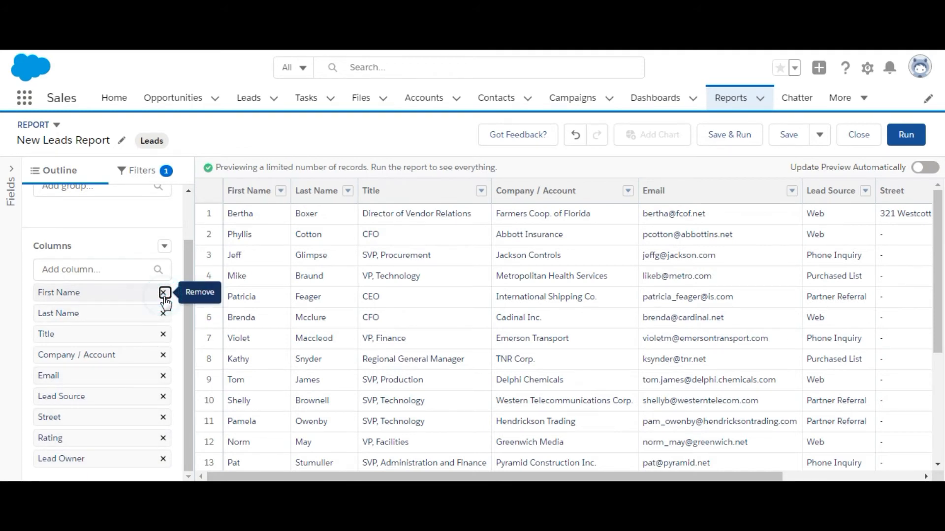
left_click(164, 292)
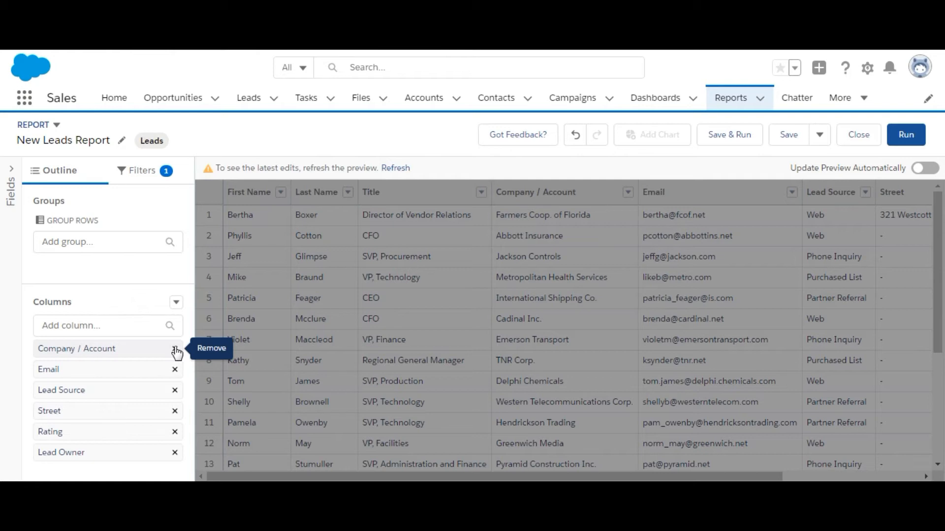
left_click(175, 350)
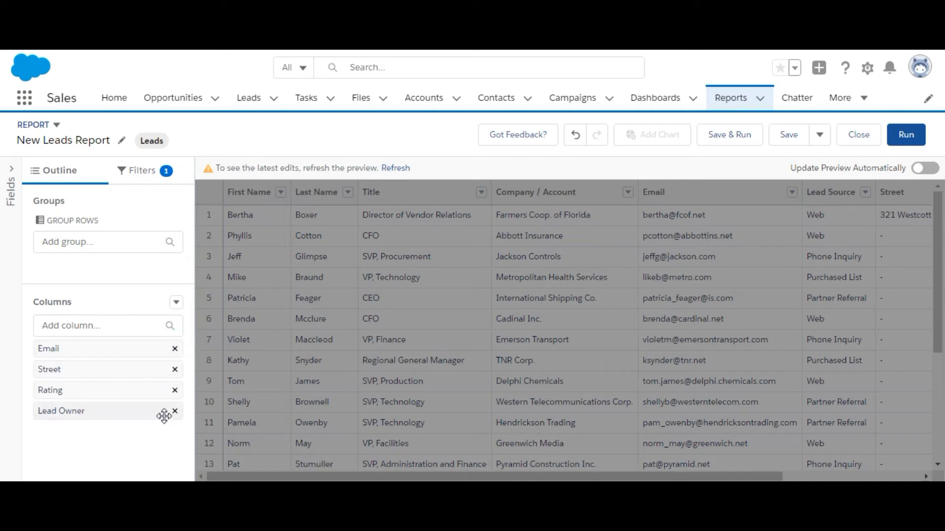
left_click(174, 369)
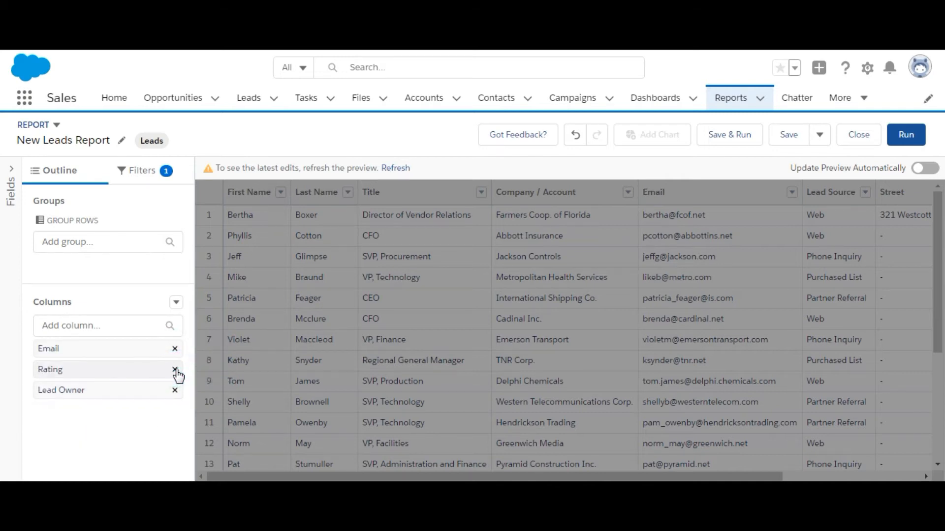
mouse_move(94, 341)
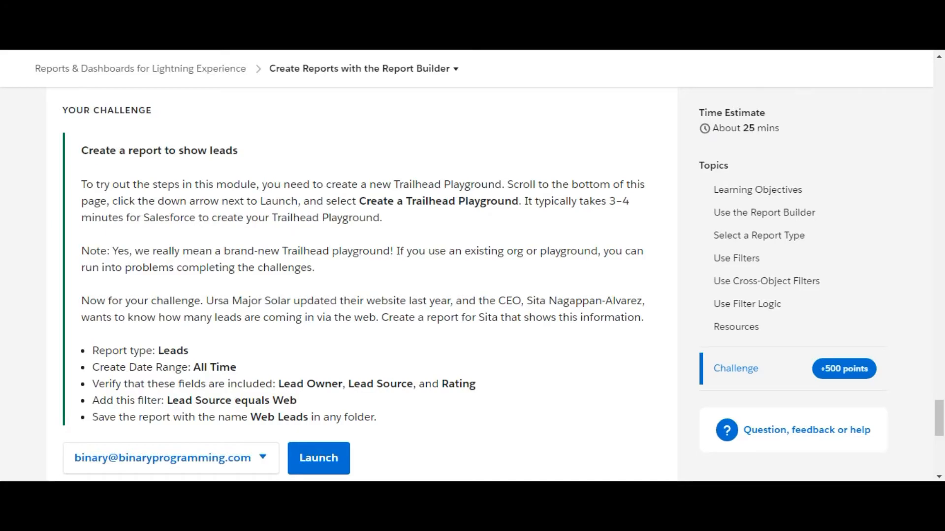
Add the Lead Source column and remove Email, leaving Rating, Lead Owner and Lead Source
left_click(319, 459)
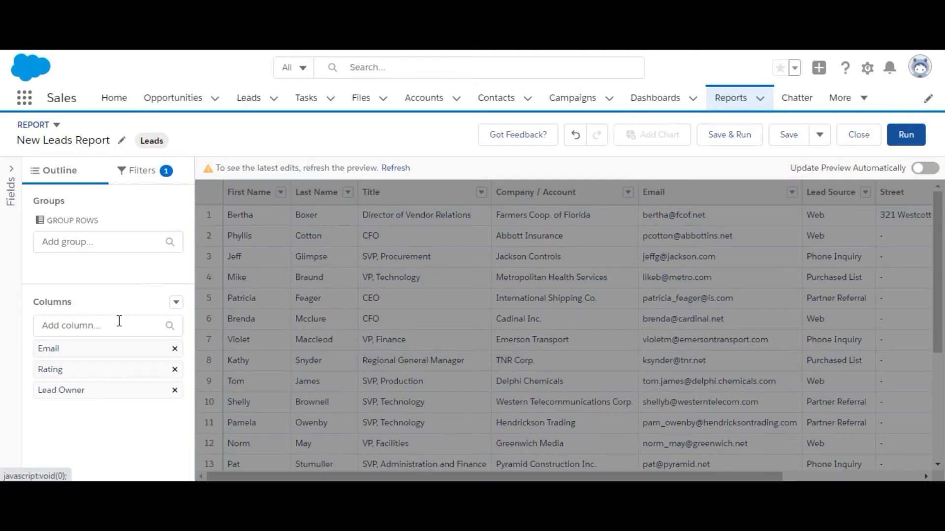
type("lead")
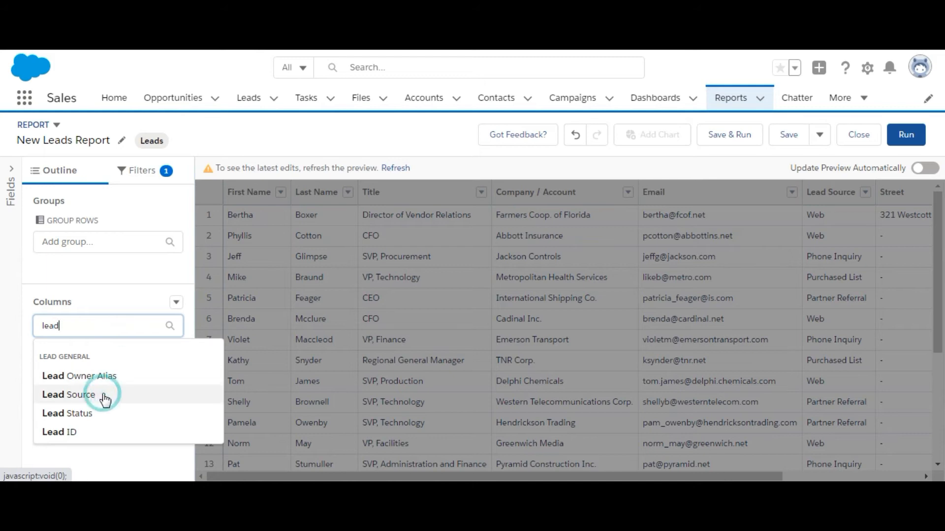
left_click(68, 395)
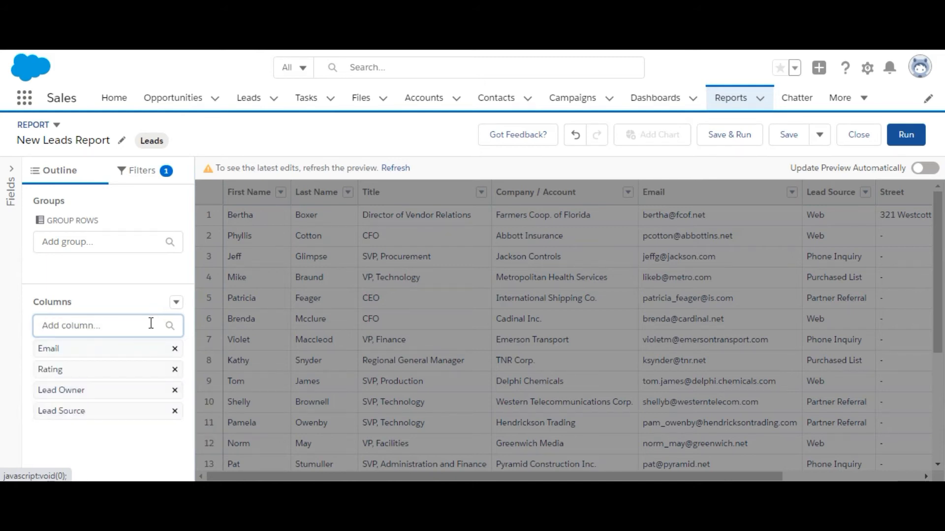
mouse_move(175, 350)
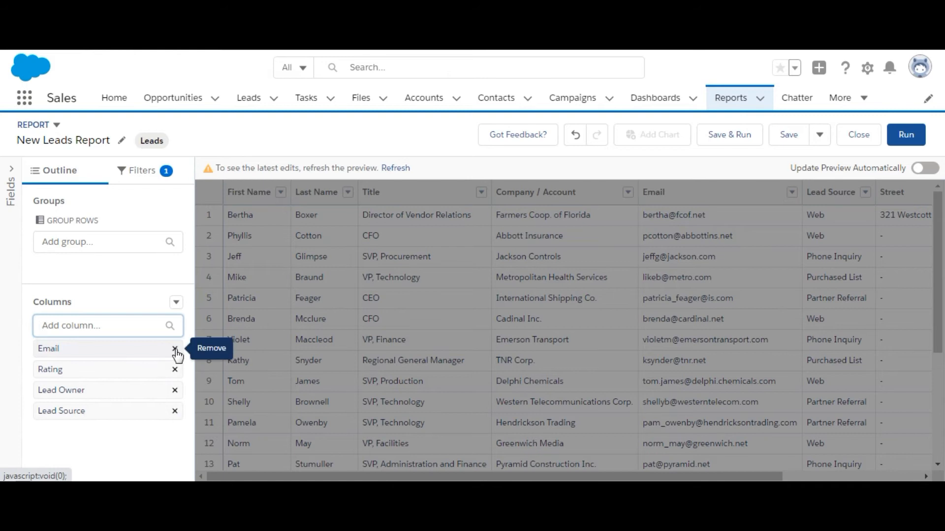
left_click(174, 348)
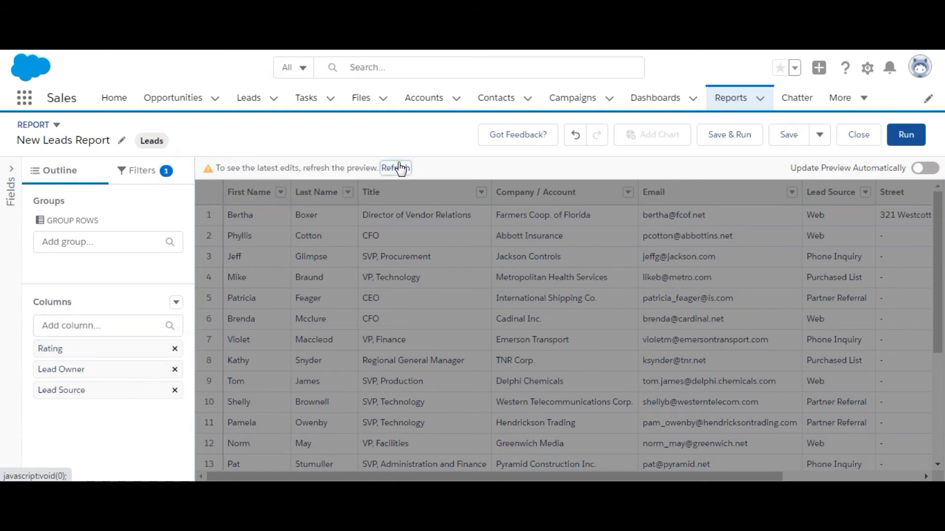
left_click(396, 168)
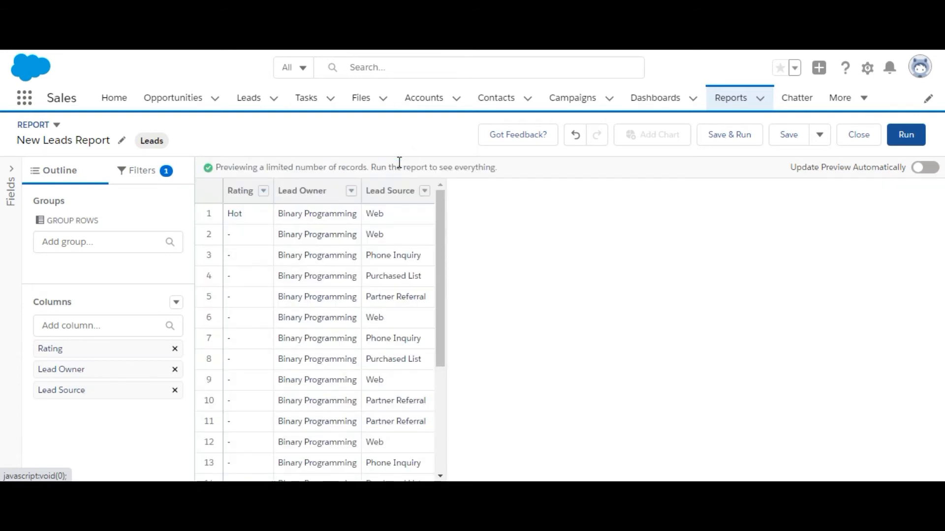
mouse_move(419, 220)
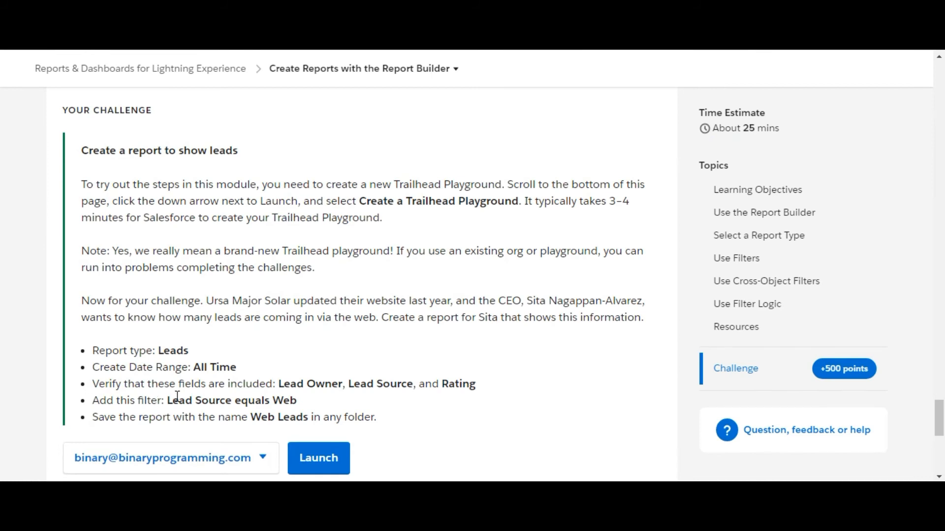
Return to the report builder and show the report's Filters panel
left_click(319, 458)
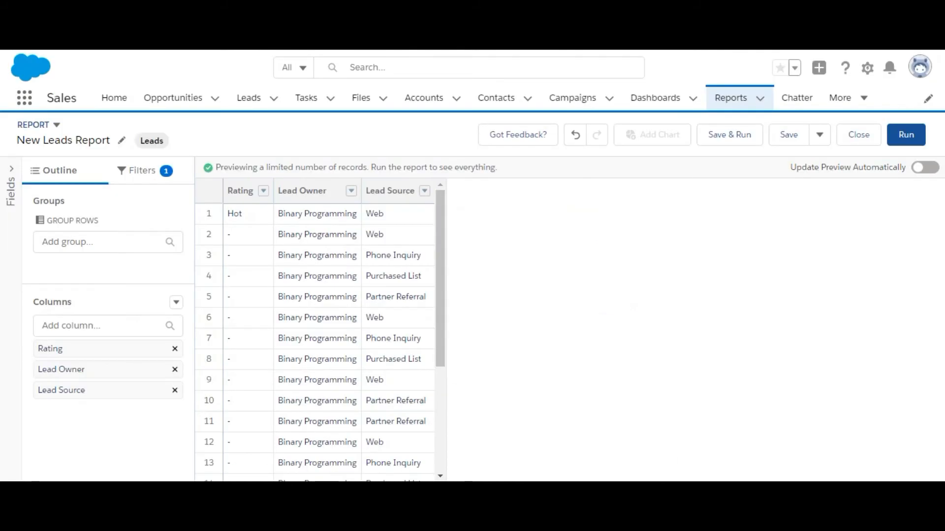
left_click(141, 170)
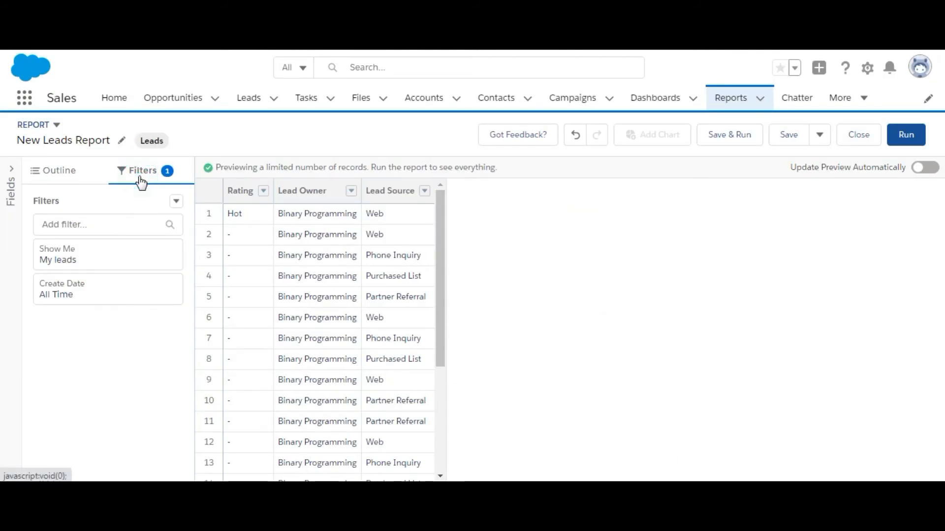
Add a Lead Source equals Web filter and refresh so only Web leads appear
left_click(107, 225)
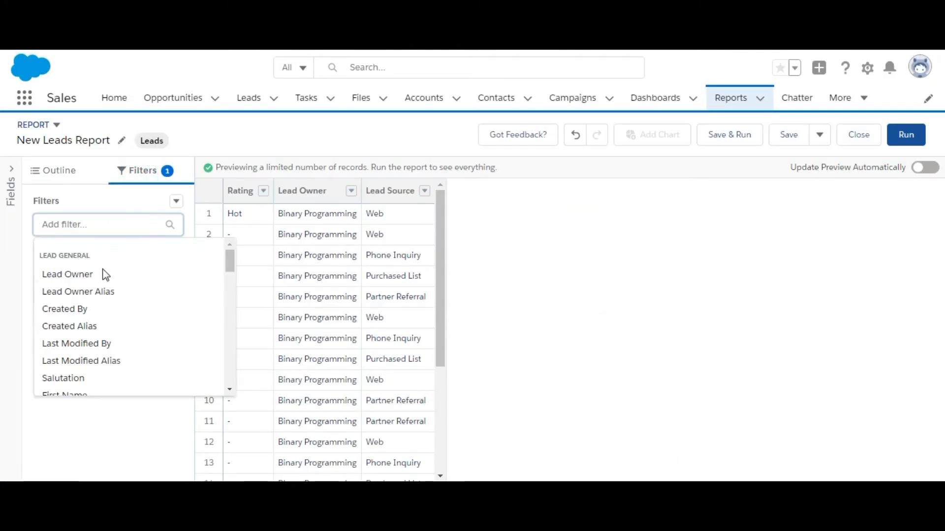
type("l")
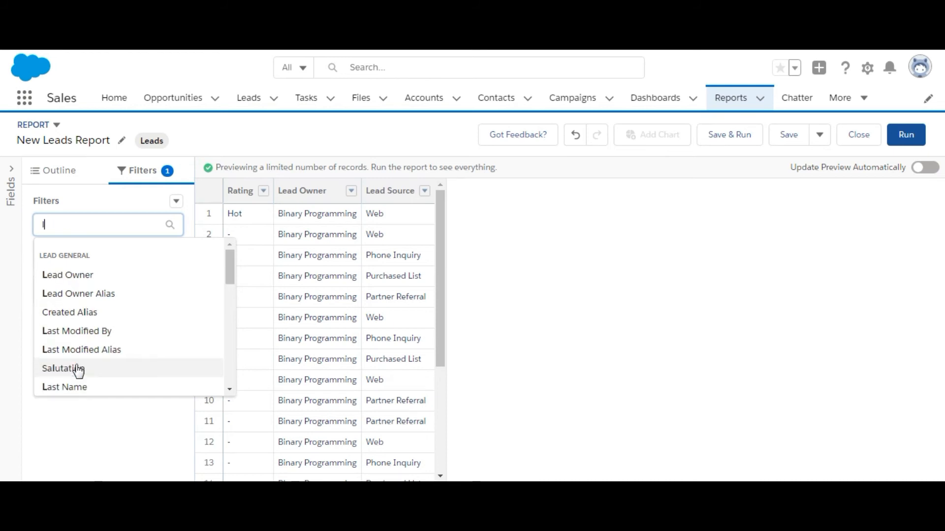
type("lead")
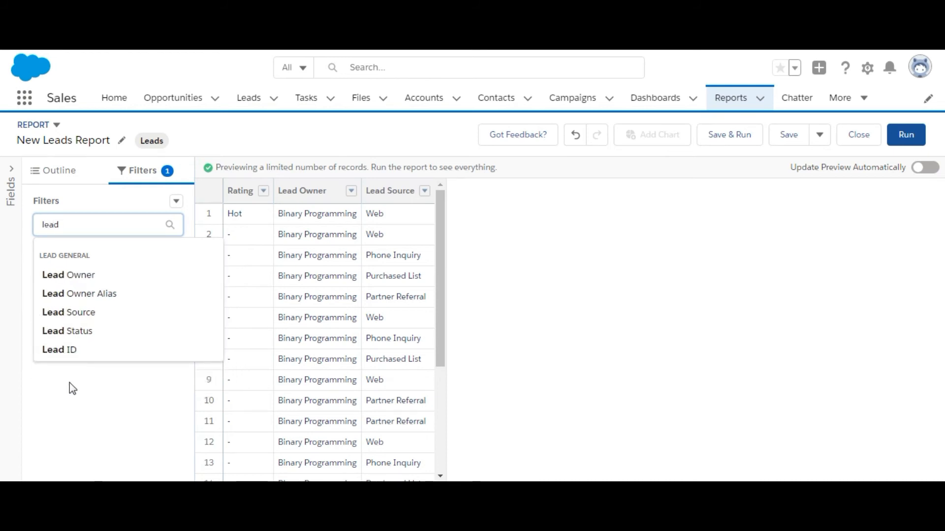
left_click(68, 312)
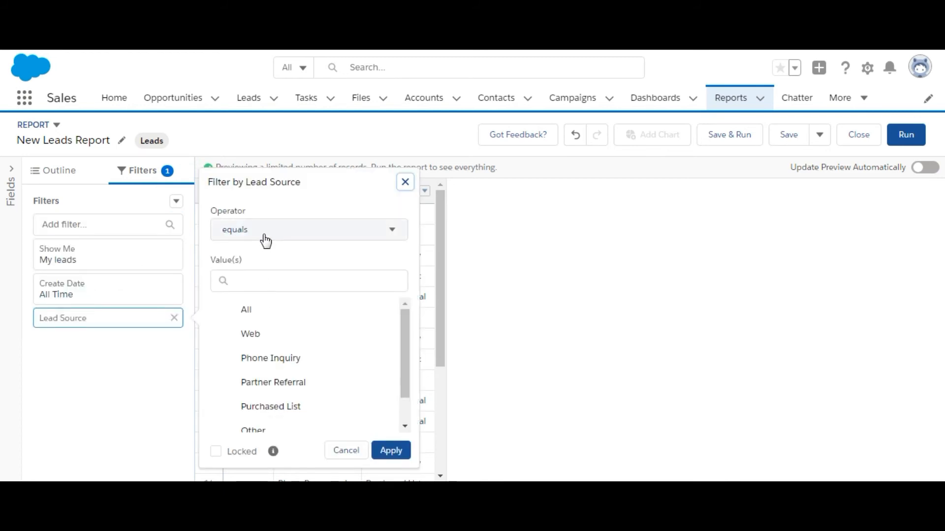
left_click(250, 334)
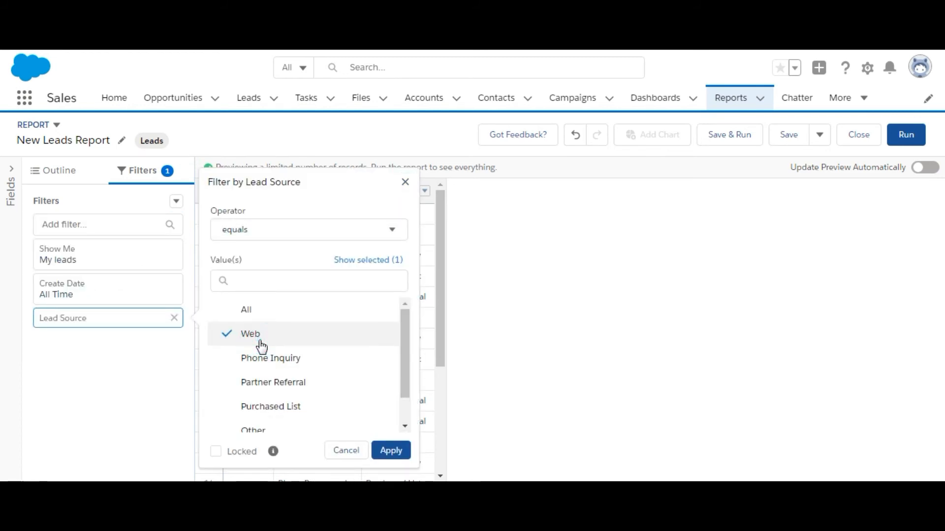
left_click(391, 450)
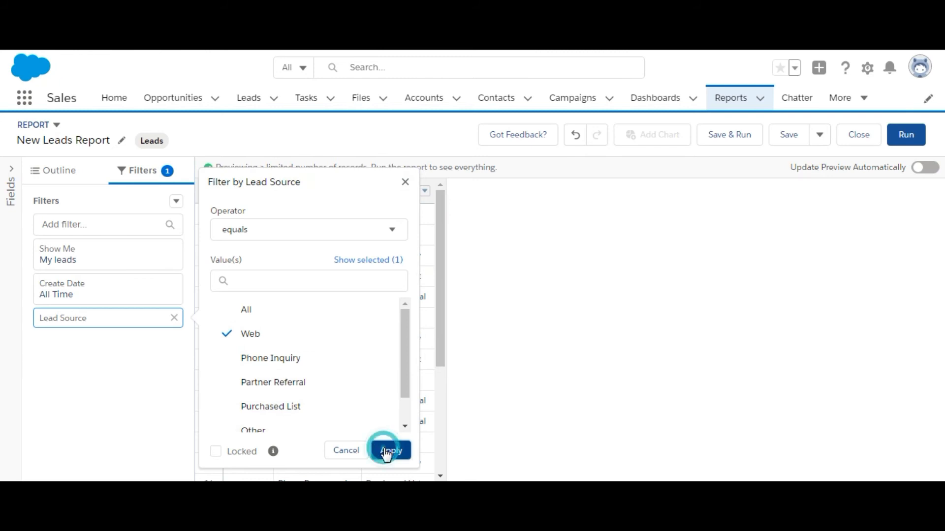
left_click(389, 450)
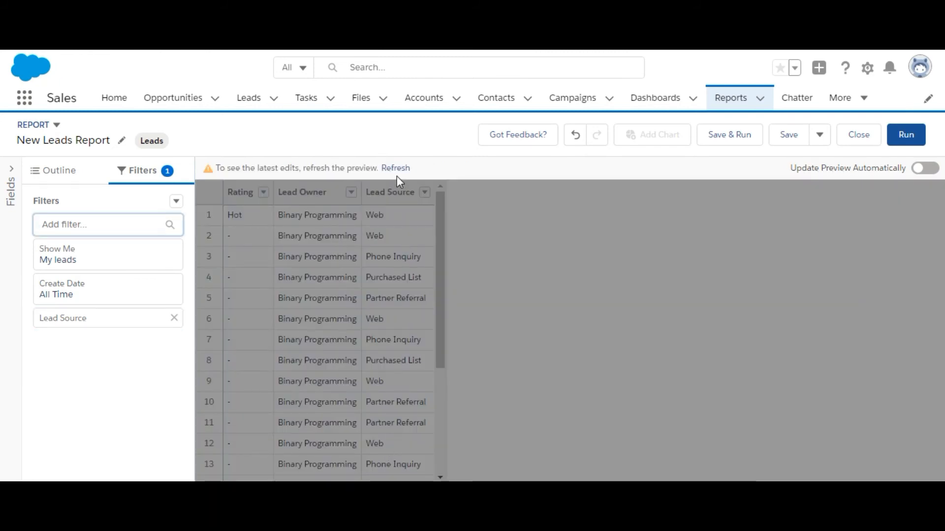
left_click(395, 168)
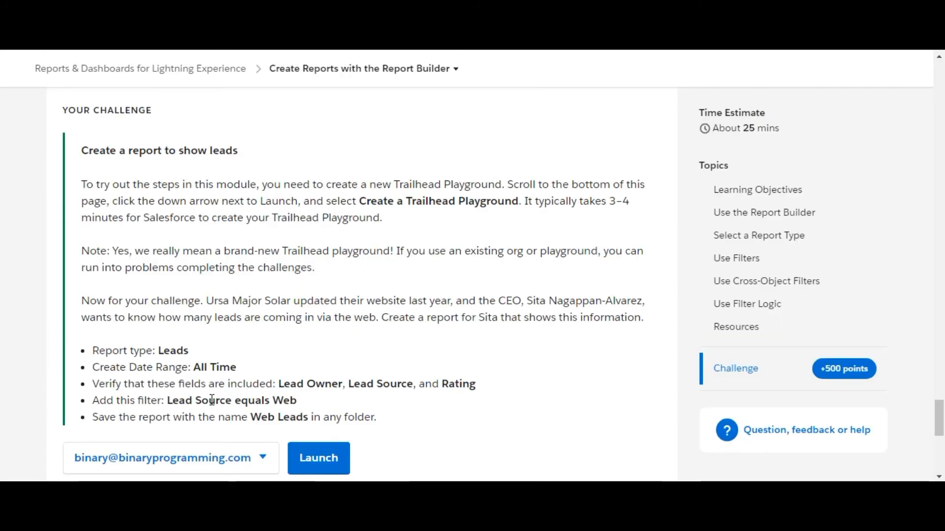
double_click(279, 417)
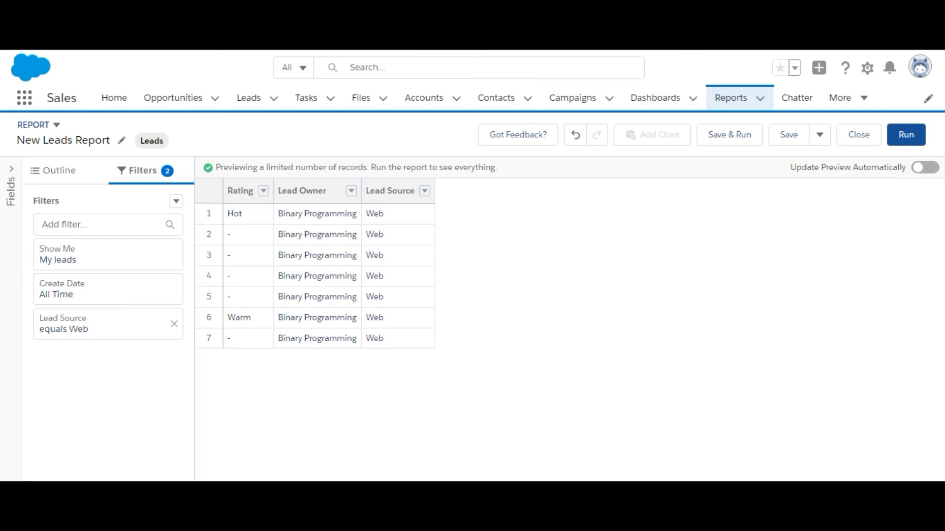
mouse_move(729, 134)
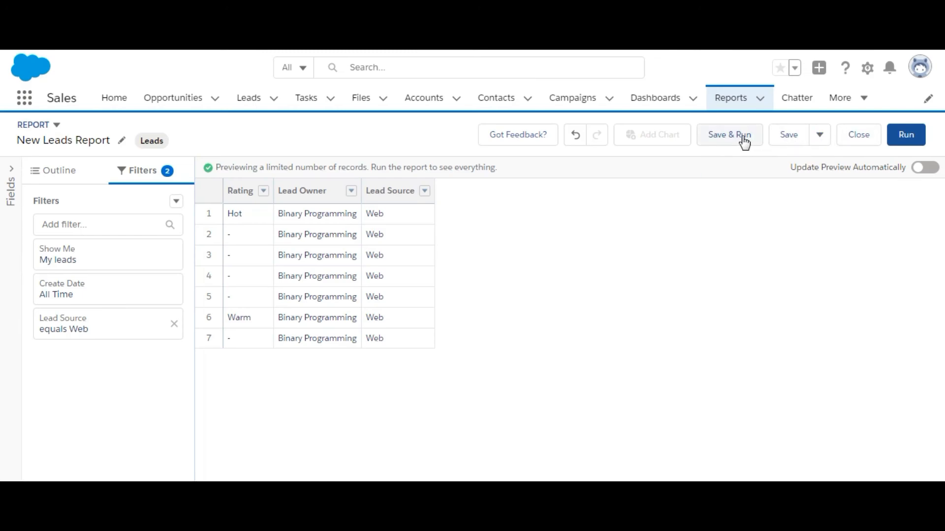
Save the report as 'Web Leads' in the Public Reports folder
left_click(787, 134)
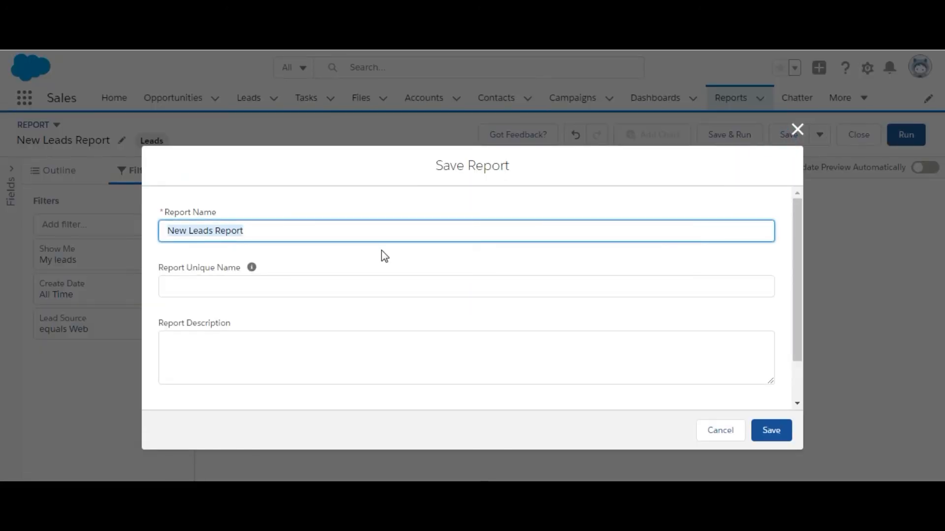
type("Web Leads")
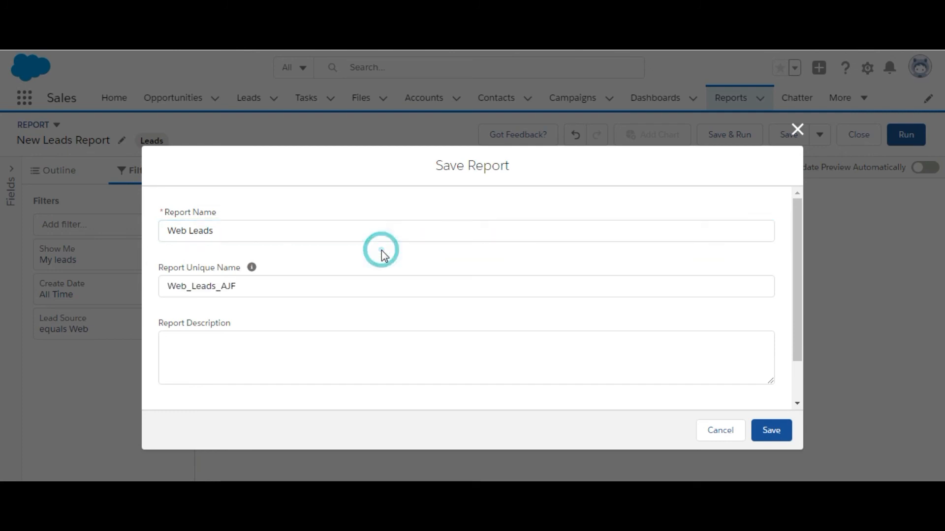
mouse_move(797, 351)
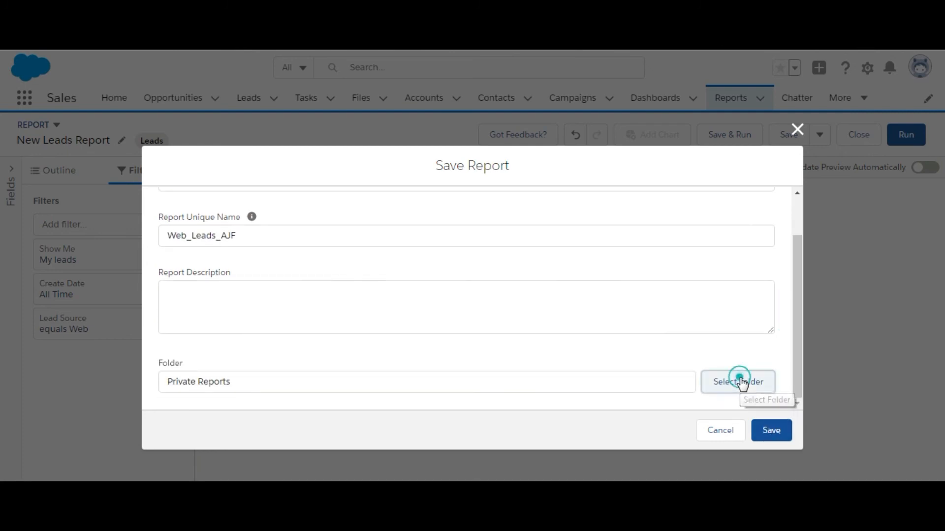
left_click(737, 382)
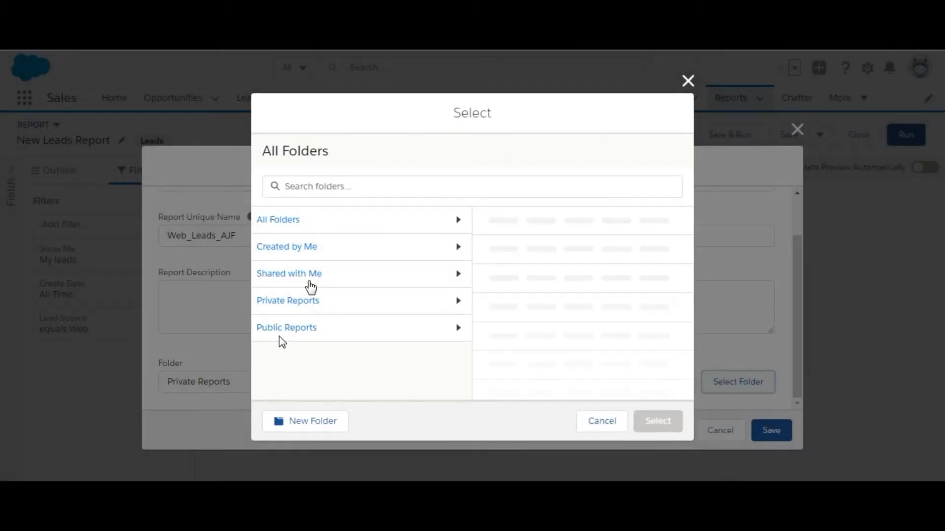
left_click(287, 328)
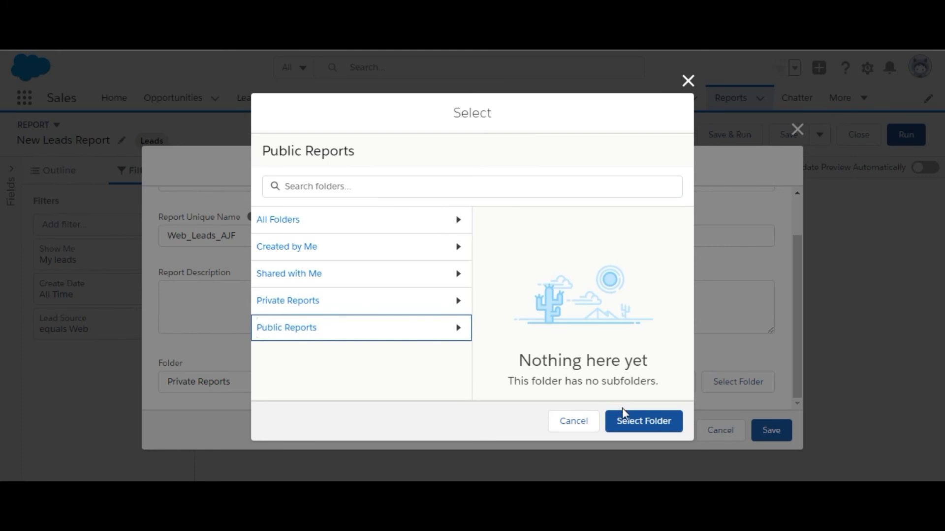
left_click(644, 422)
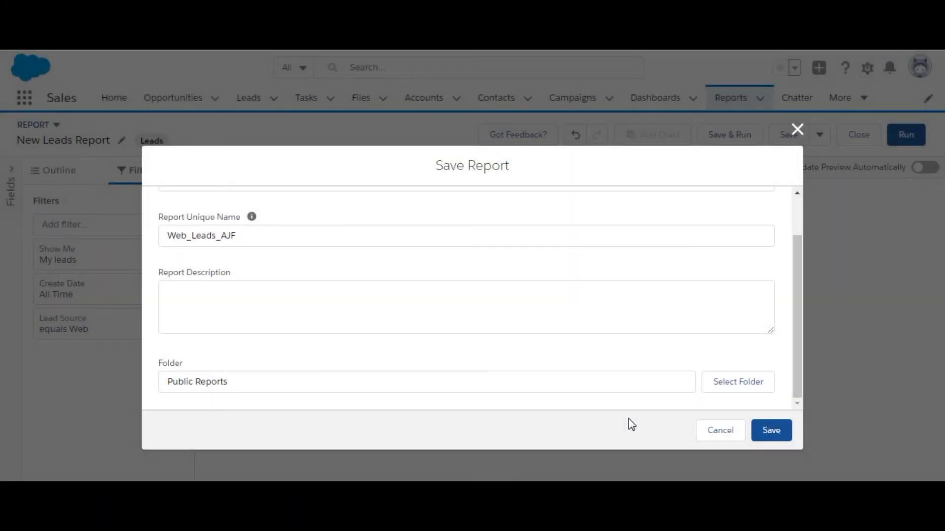
left_click(770, 430)
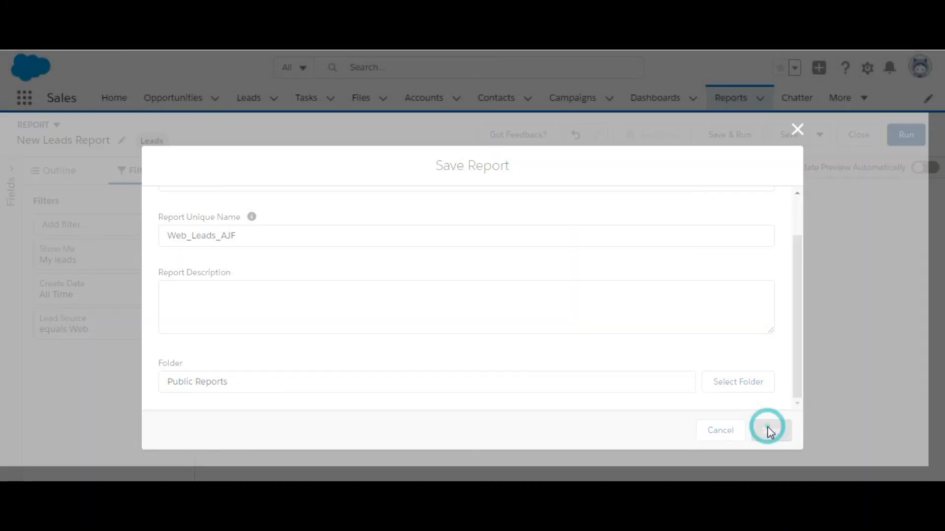
left_click(770, 430)
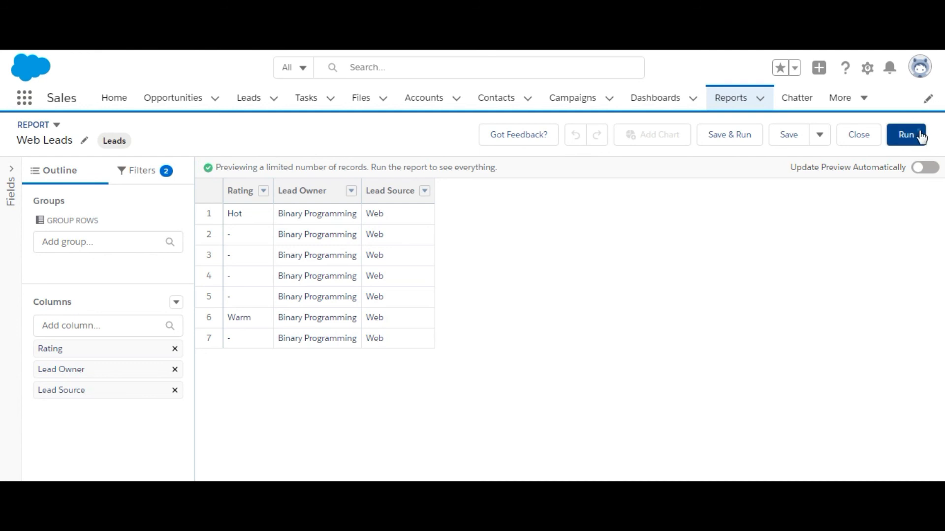
Run the Web Leads report and return to the Trailhead challenge requirements
left_click(906, 134)
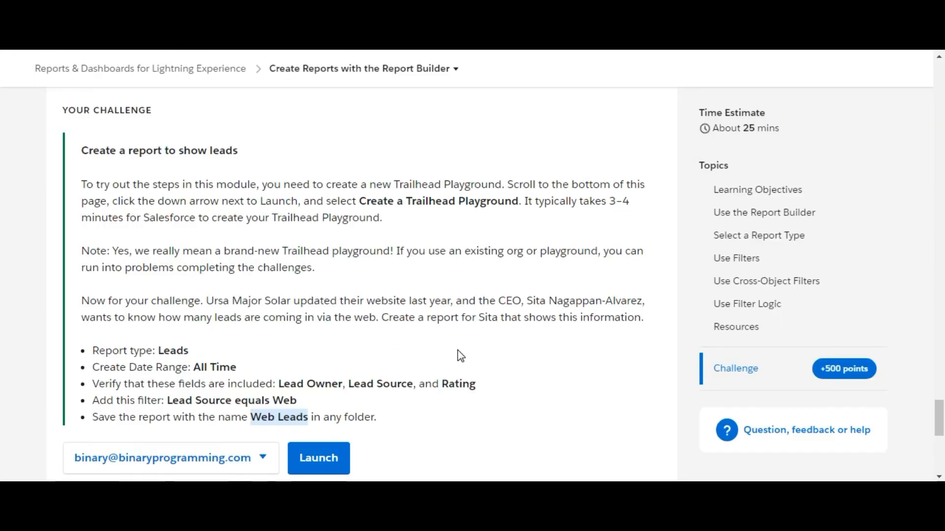
scroll("down", 3)
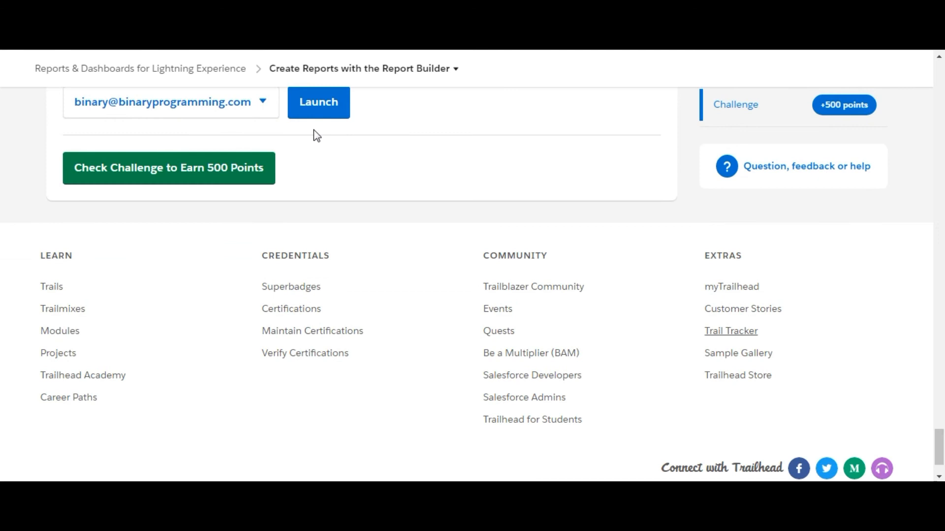
Check the challenge to have Trailhead verify the report and award 500 points
left_click(169, 168)
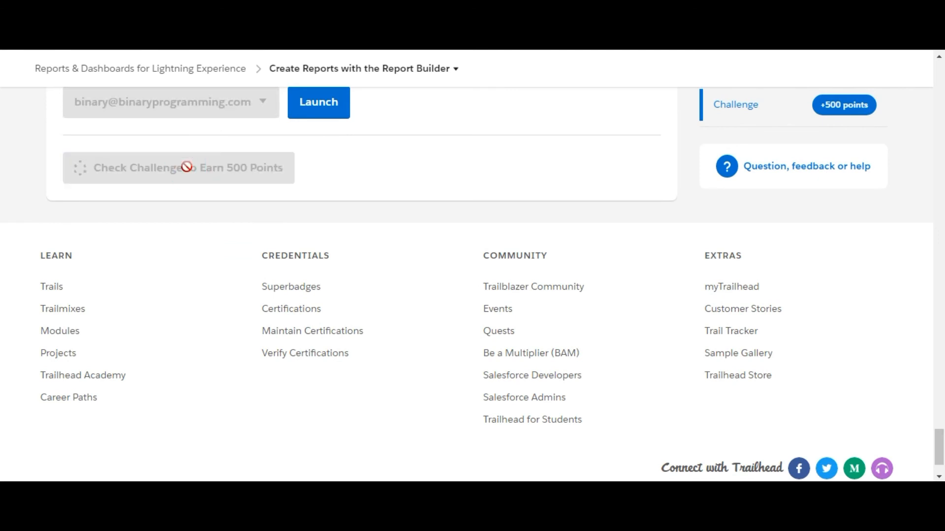
left_click(178, 167)
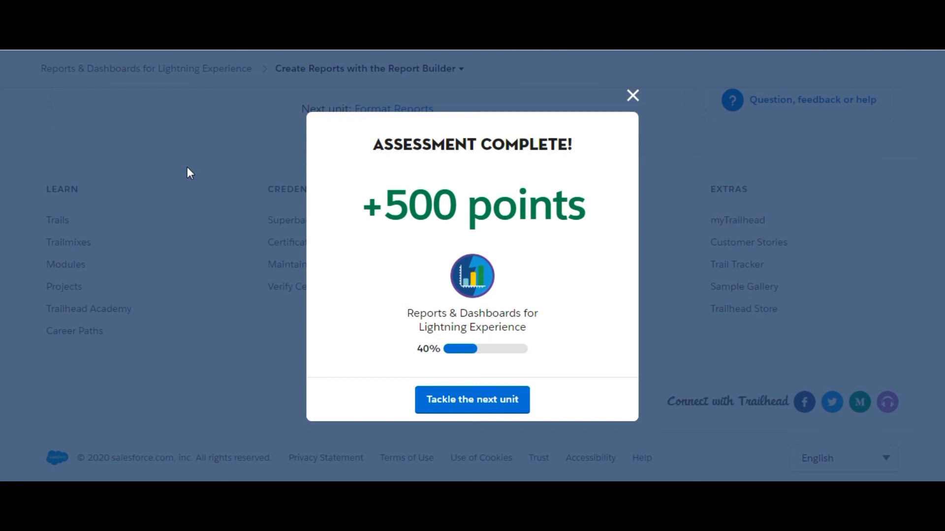